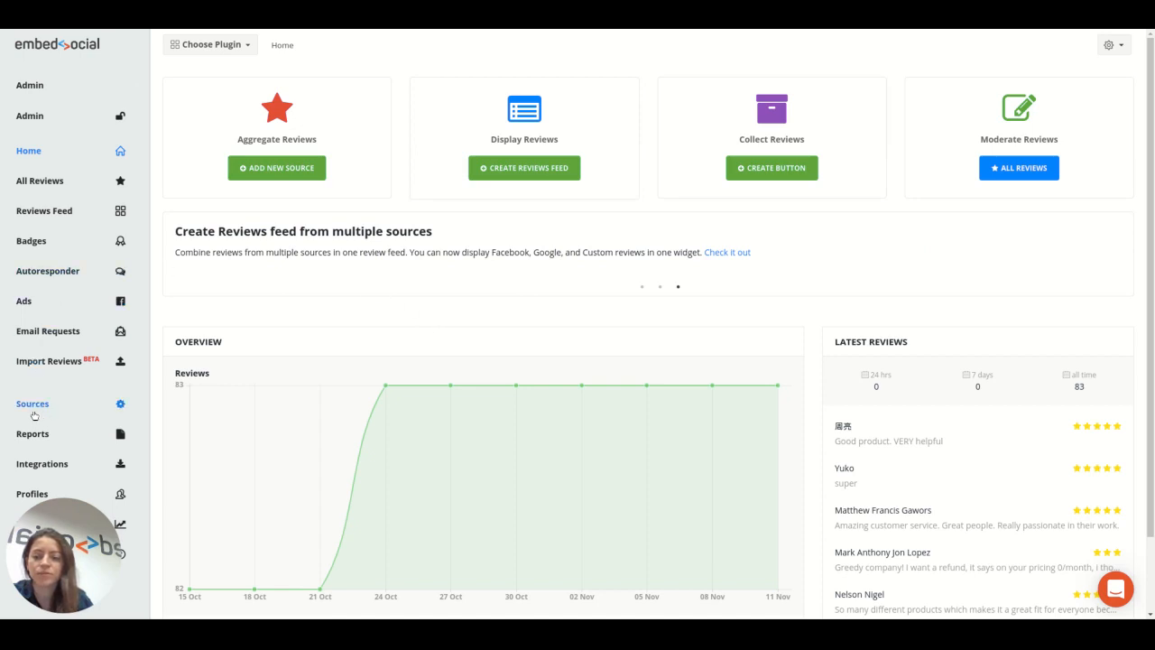
Go to the Review Sources page from the left sidebar.
{"action": "left_click", "coordinate": [32, 404]}
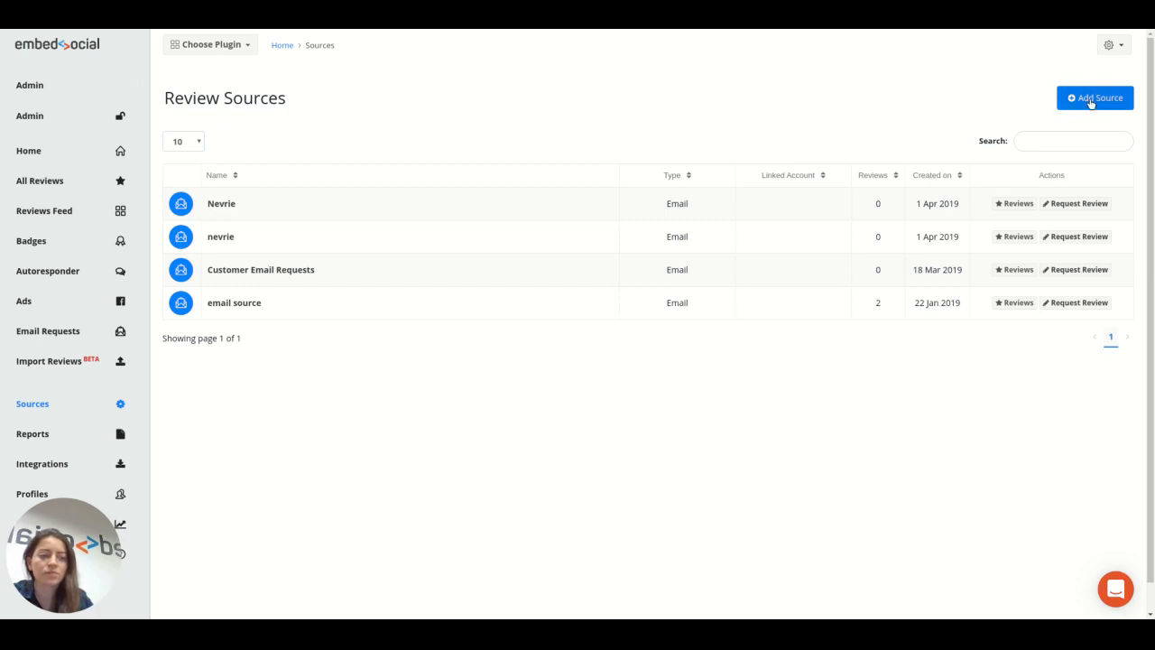
Add a new source and choose Google Location as its type.
{"action": "left_click", "coordinate": [1094, 97]}
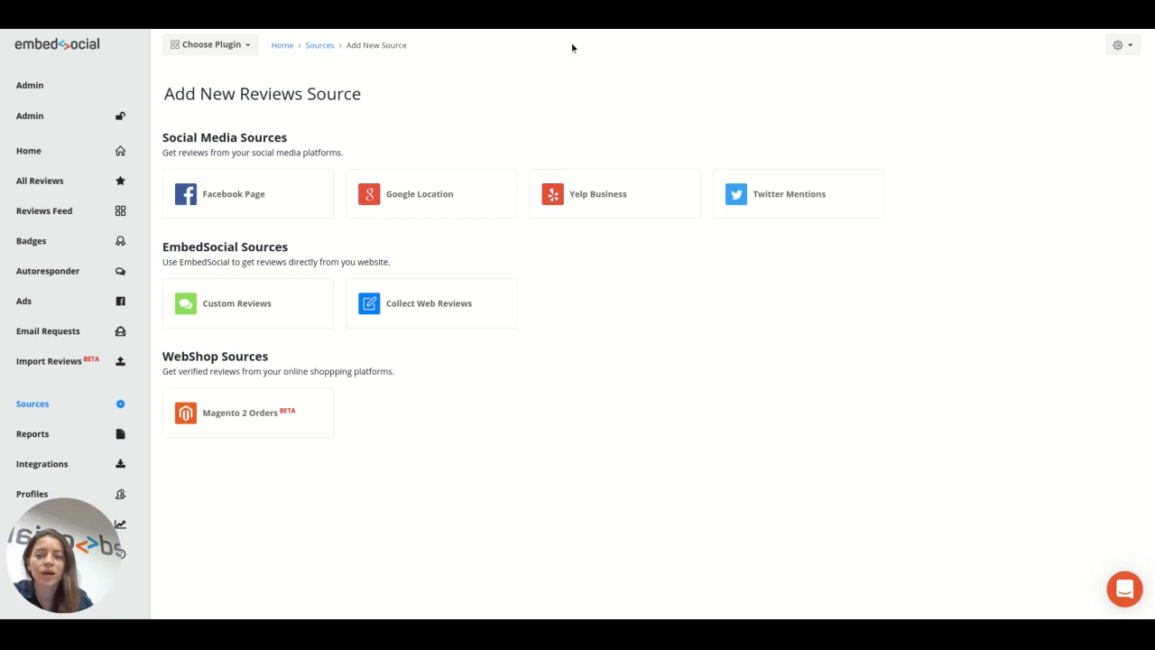
{"action": "mouse_move", "coordinate": [440, 204]}
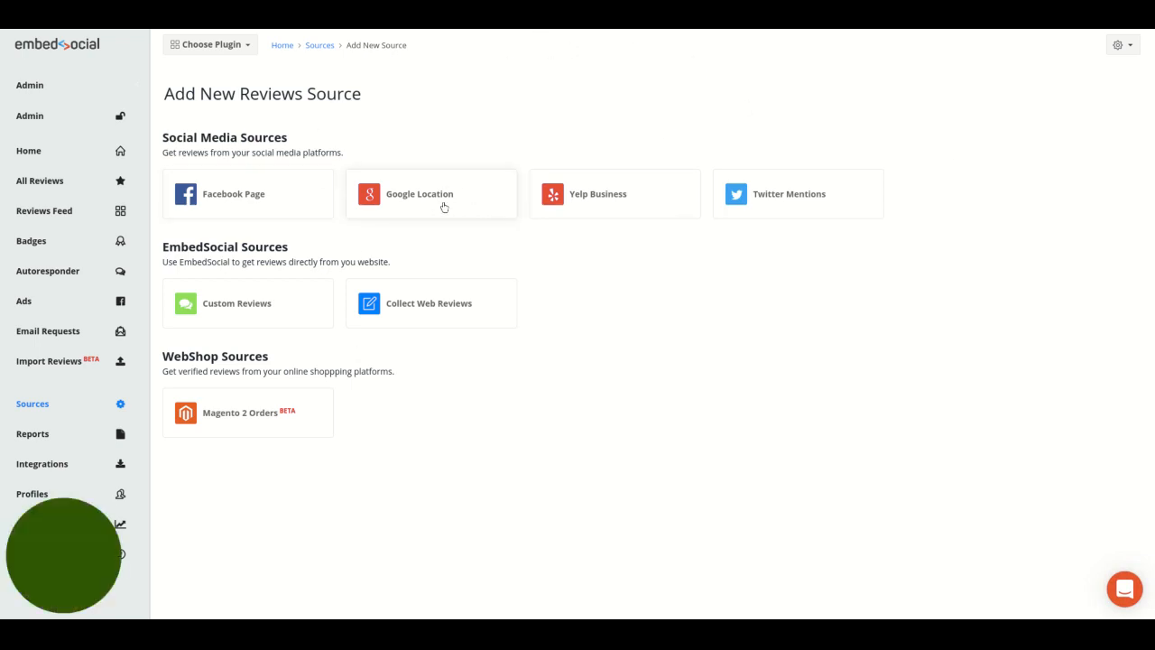
{"action": "left_click", "coordinate": [431, 193]}
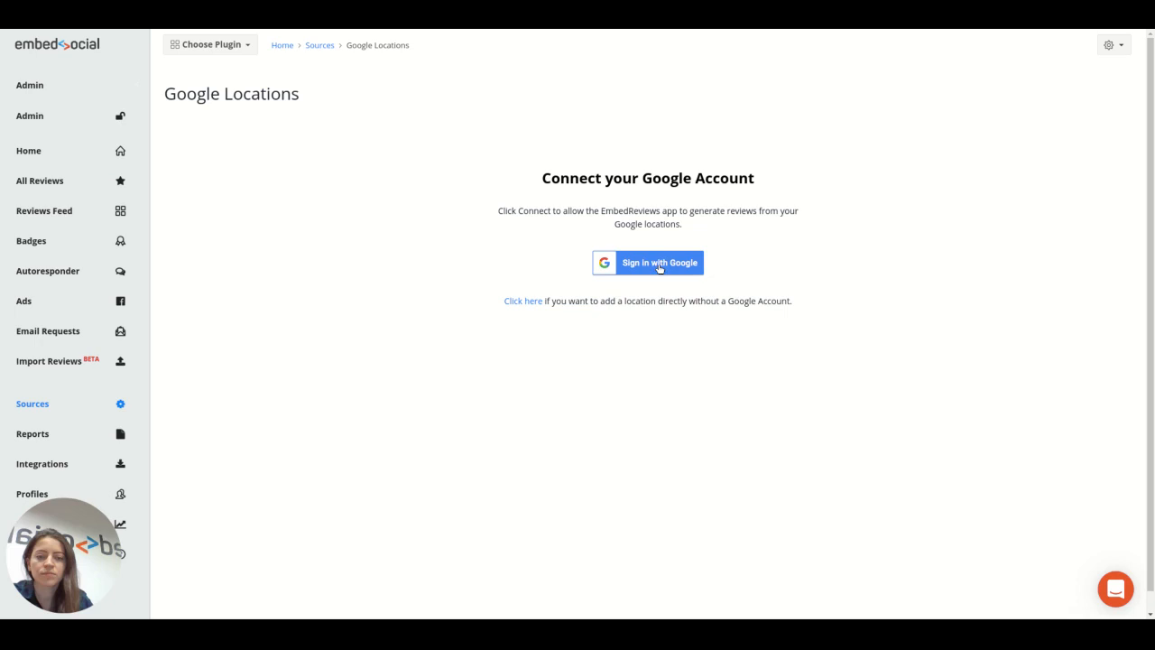
Sign in with Google and add the EmbedSocial-Skopje location, importing its reviews.
{"action": "left_click", "coordinate": [646, 264]}
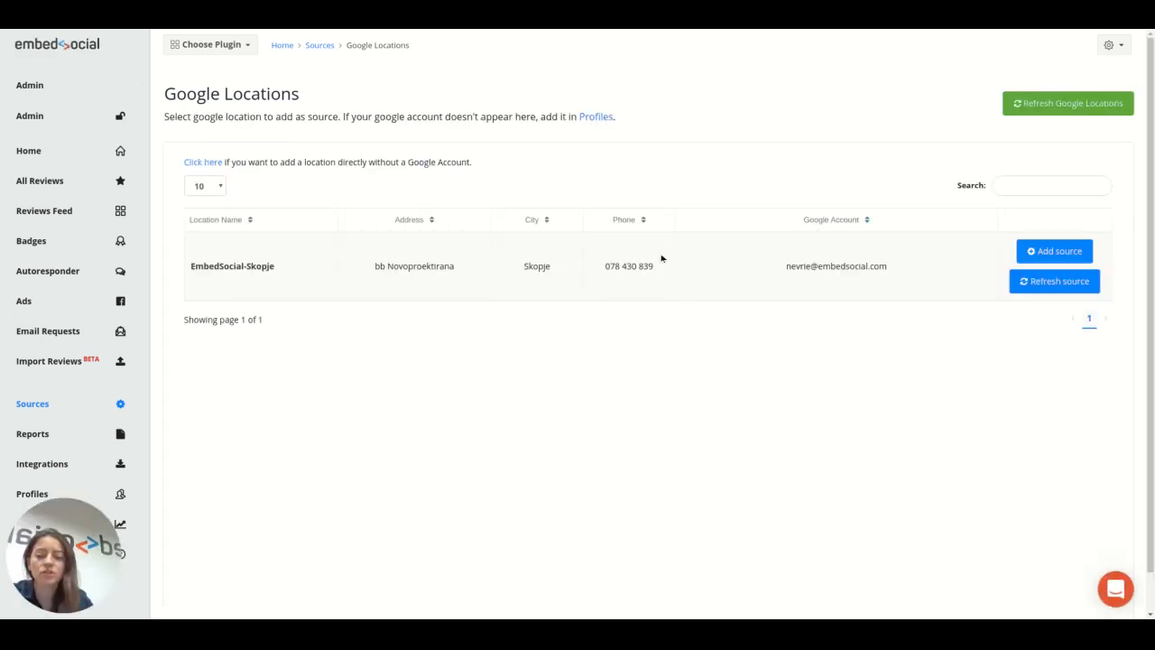
{"action": "mouse_move", "coordinate": [531, 432]}
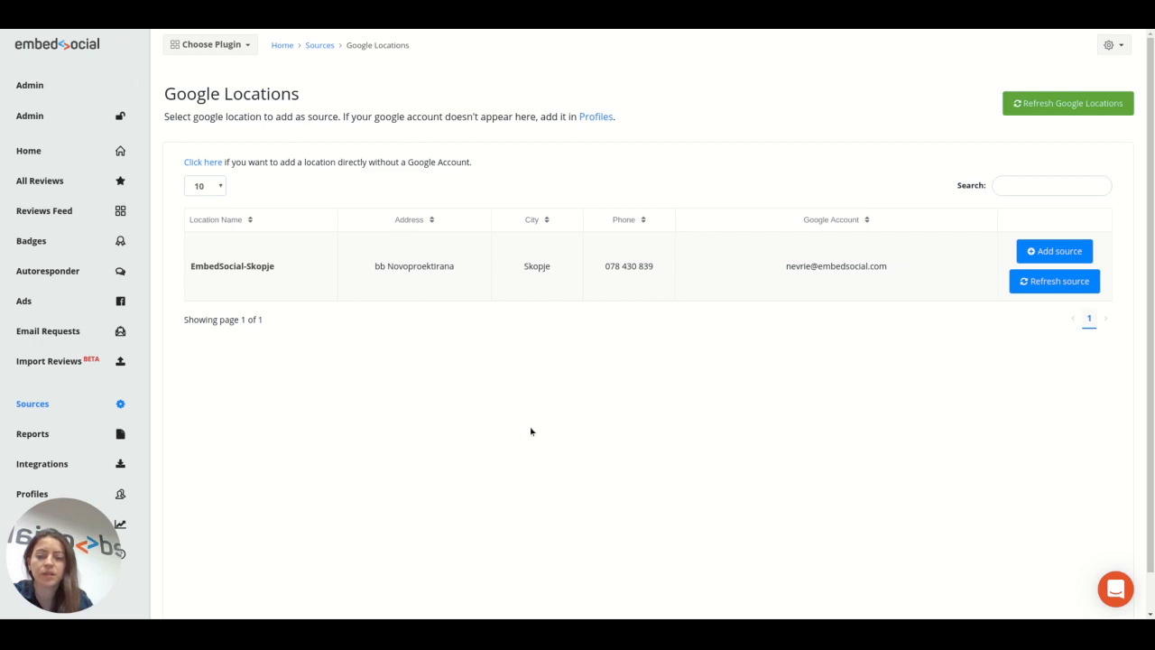
{"action": "mouse_move", "coordinate": [295, 267]}
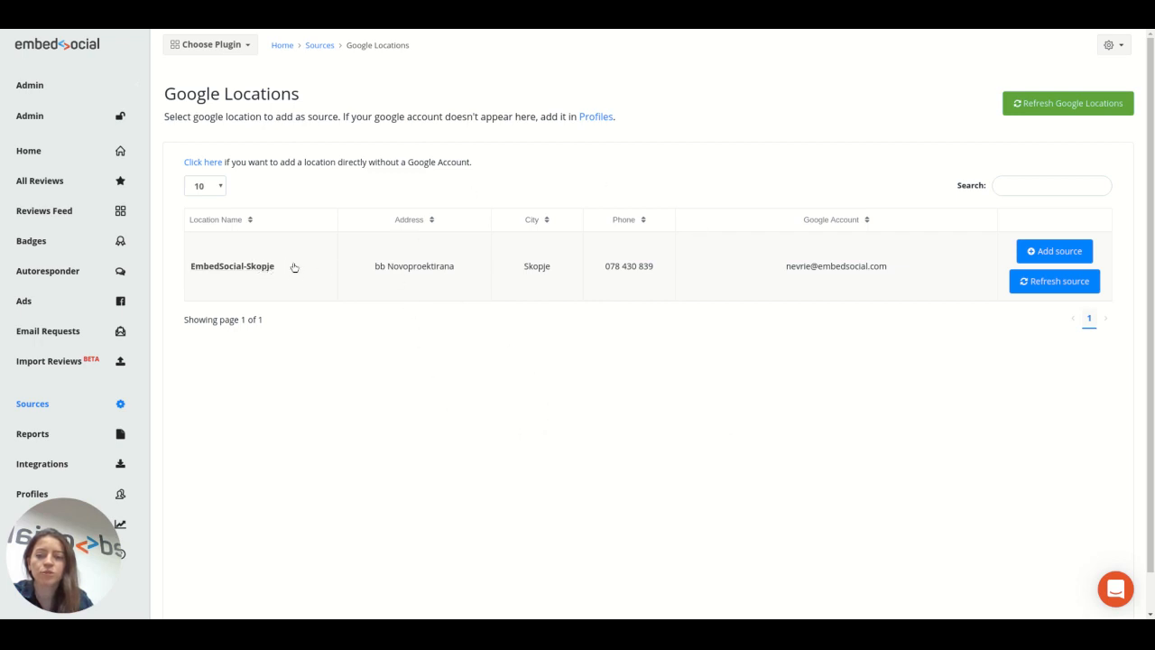
{"action": "mouse_move", "coordinate": [787, 287]}
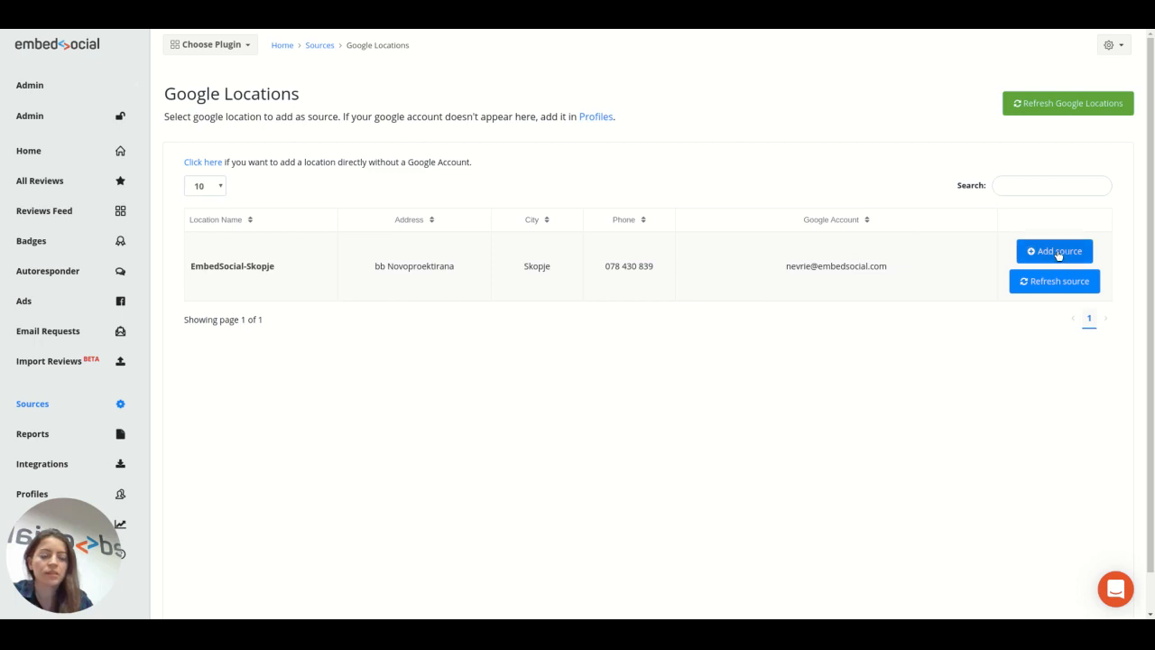
{"action": "left_click", "coordinate": [1054, 251]}
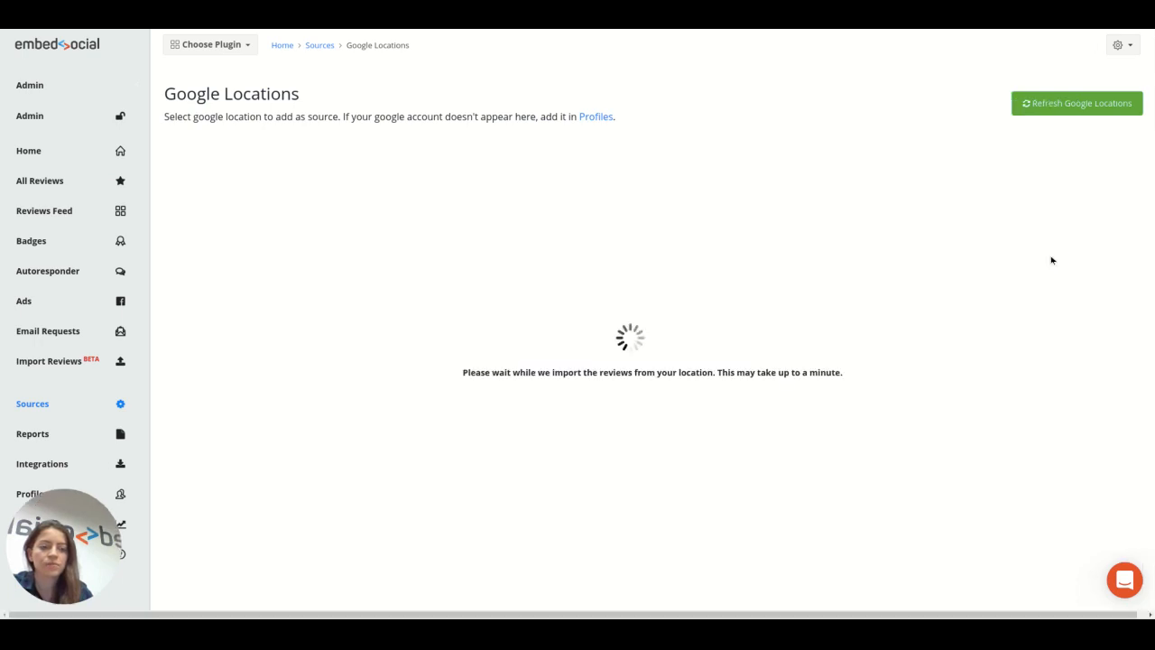
{"action": "mouse_move", "coordinate": [1032, 215]}
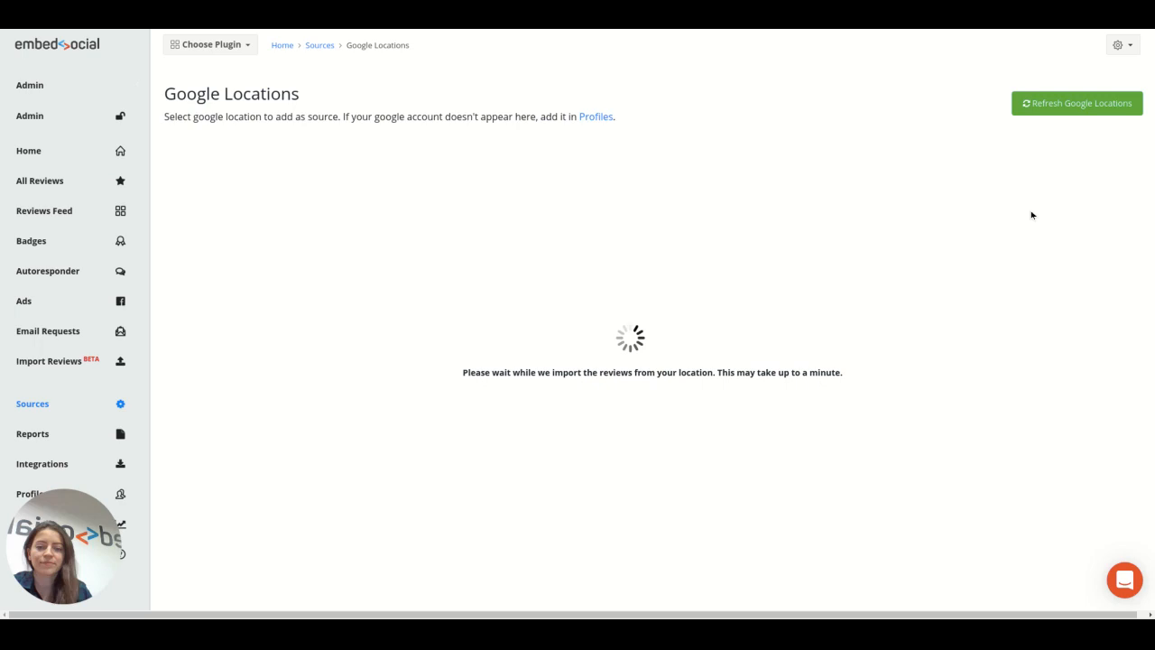
{"action": "left_click", "coordinate": [44, 209]}
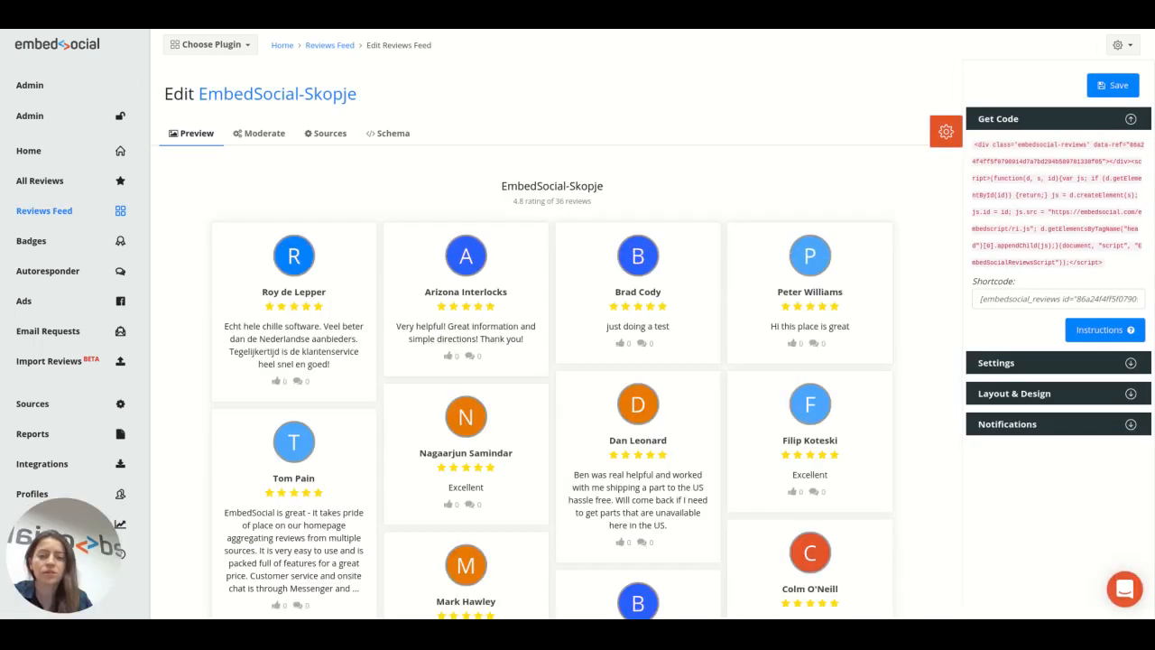
{"action": "mouse_move", "coordinate": [793, 413]}
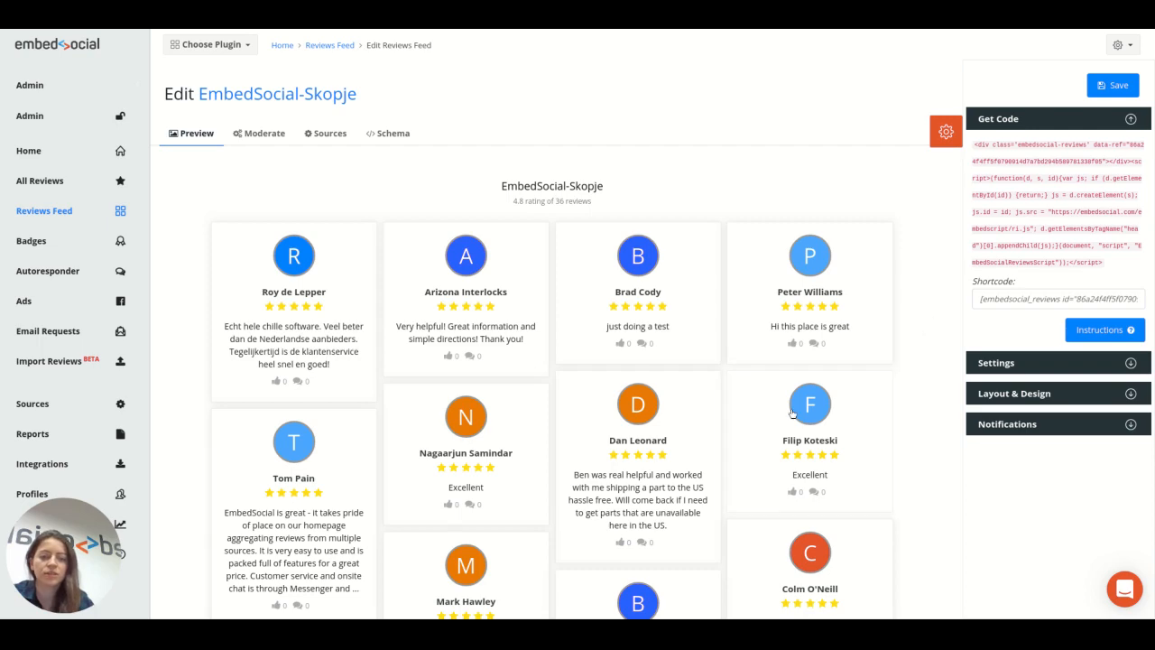
{"action": "scroll", "scroll_direction": "down", "scroll_amount": 3}
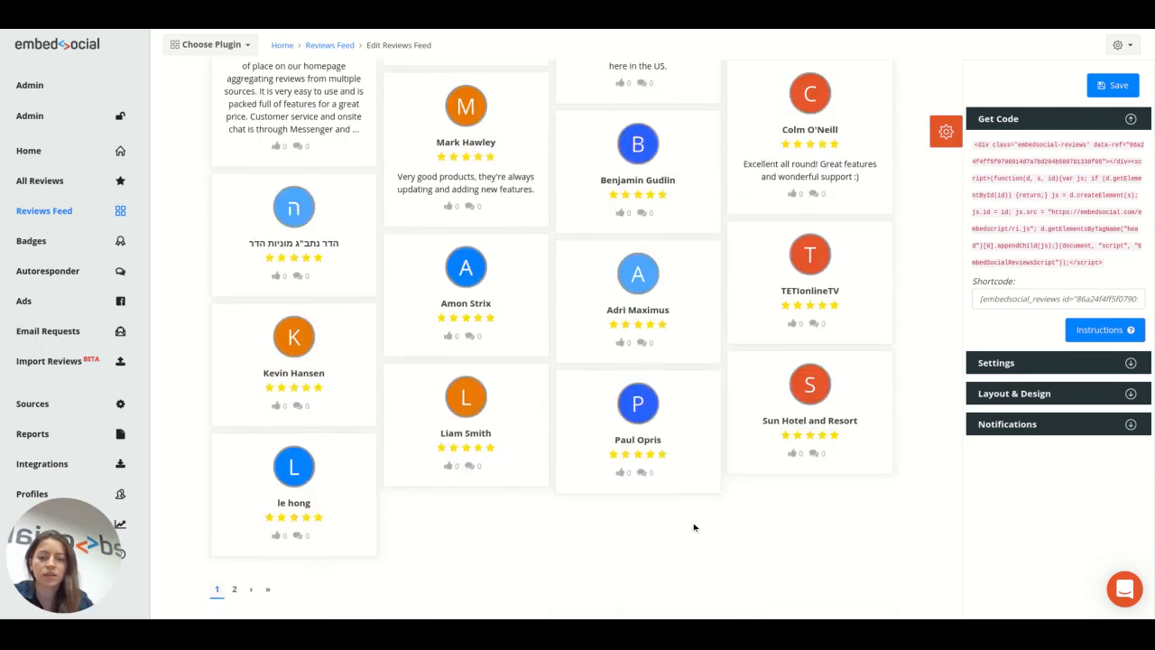
{"action": "scroll", "scroll_direction": "up", "scroll_amount": 3}
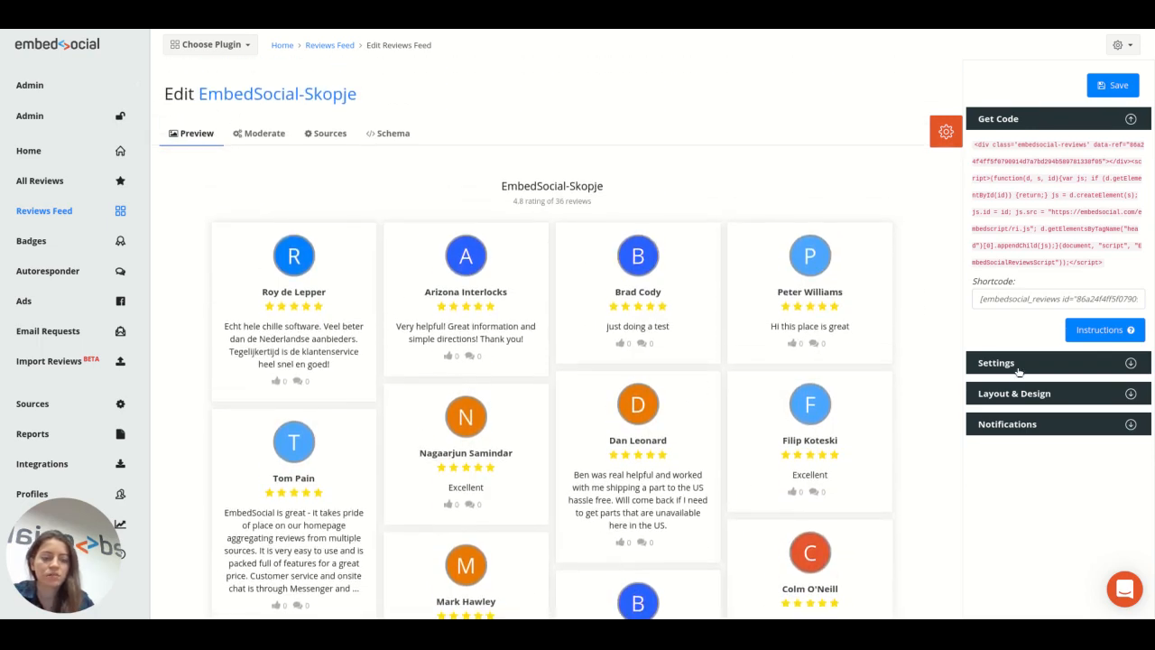
Expand the feed's Settings and then its Layout & Design options.
{"action": "left_click", "coordinate": [997, 361]}
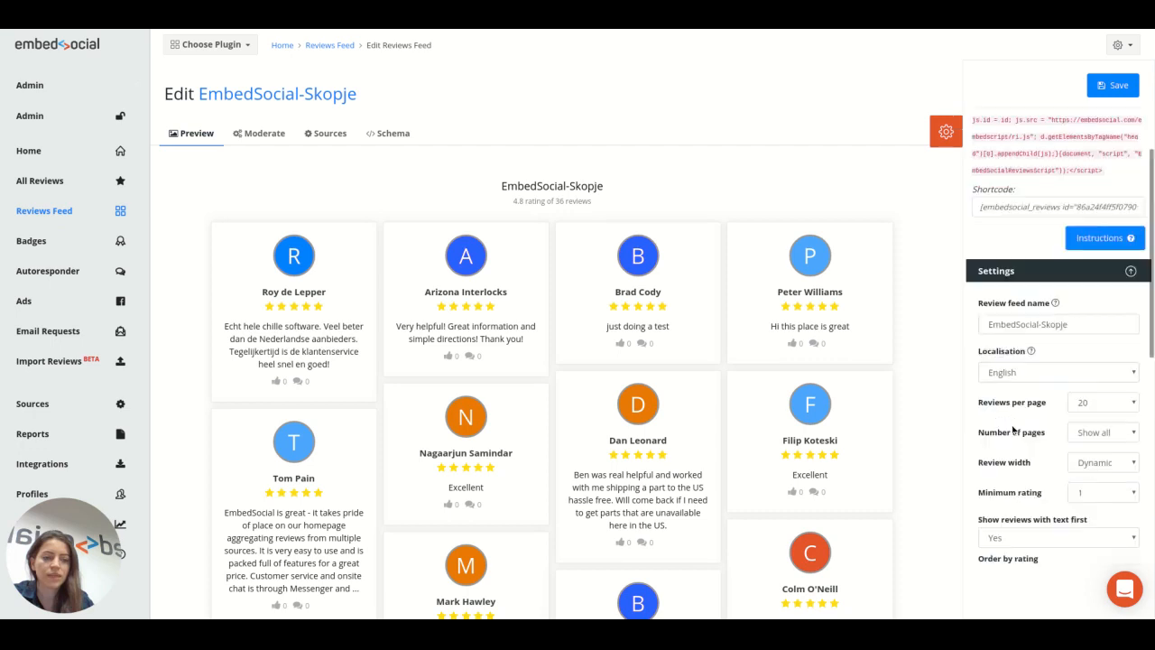
{"action": "scroll", "scroll_direction": "down", "scroll_amount": 3}
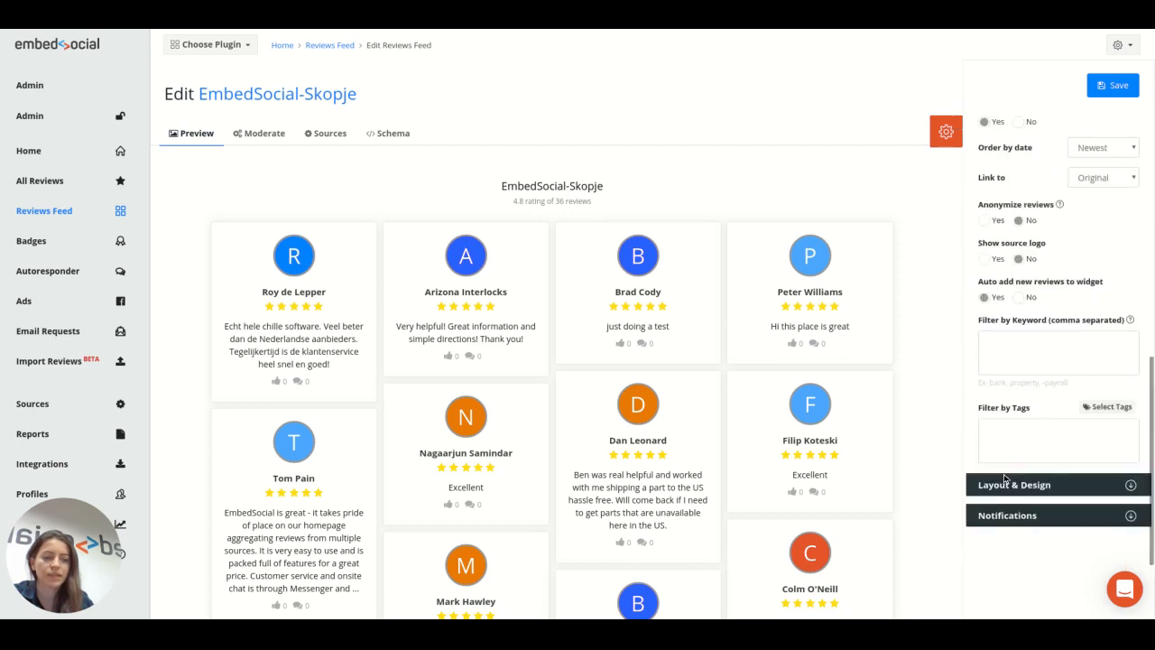
{"action": "left_click", "coordinate": [1015, 484]}
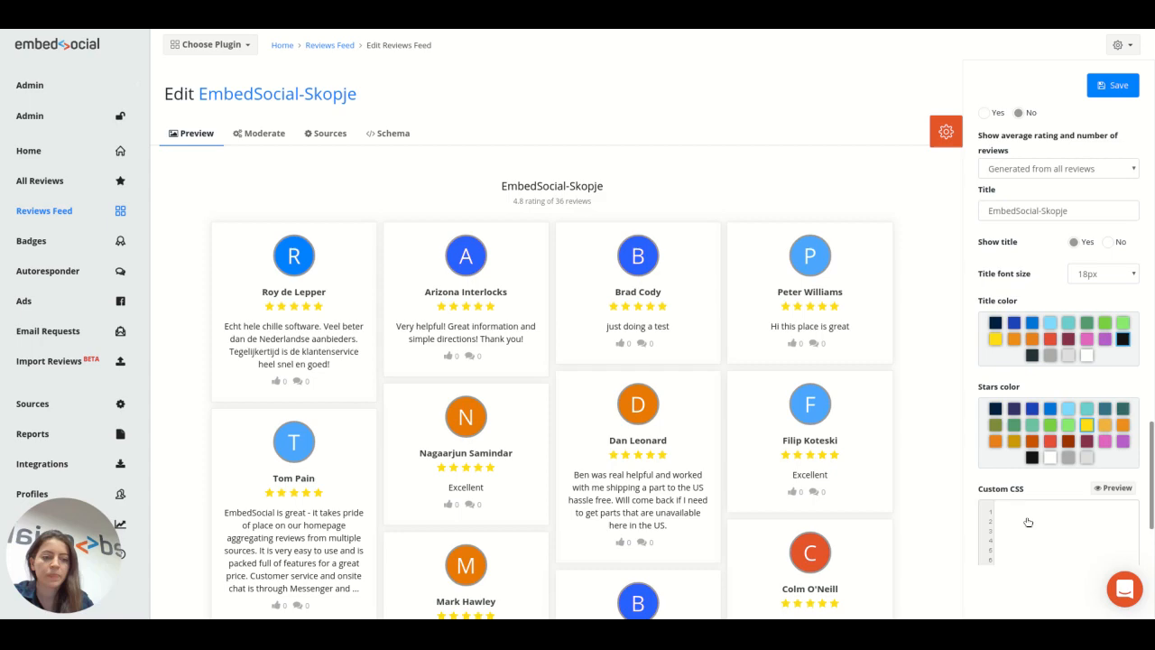